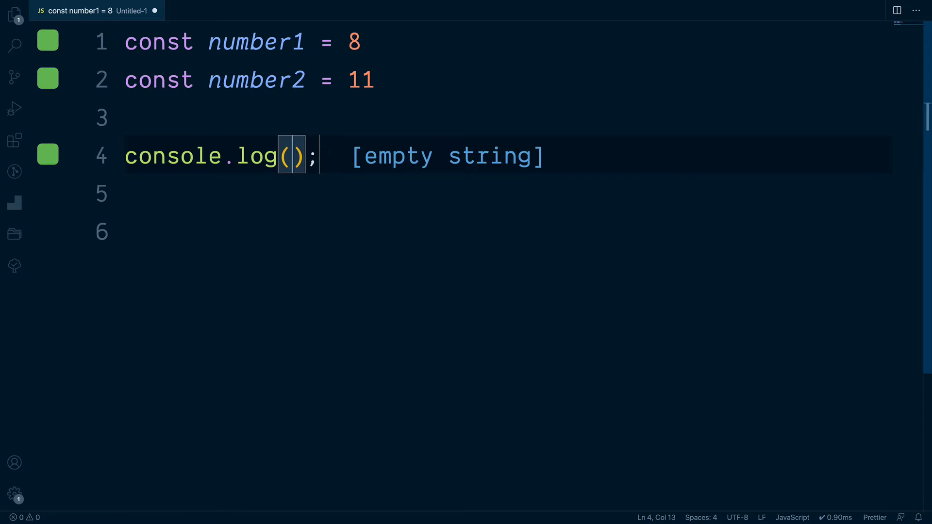
# Call Math.abs inside console.log via IntelliSense and begin its number argument
pyautogui.write('Math')
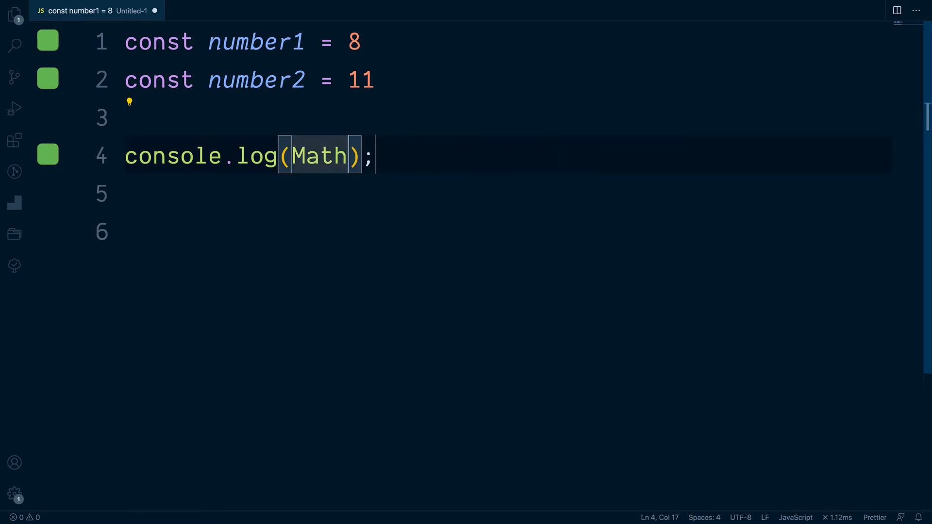
pyautogui.write('.')
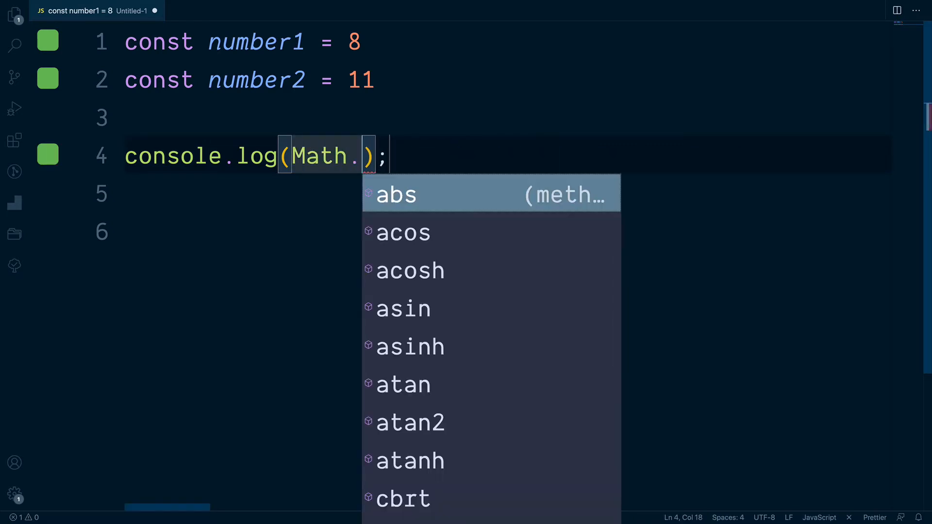
pyautogui.click(396, 194)
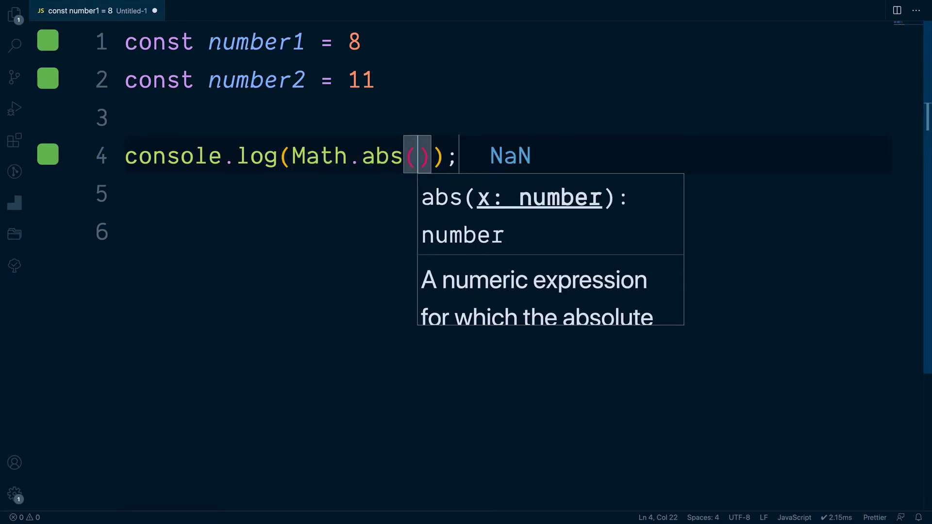
pyautogui.write('number1 -')
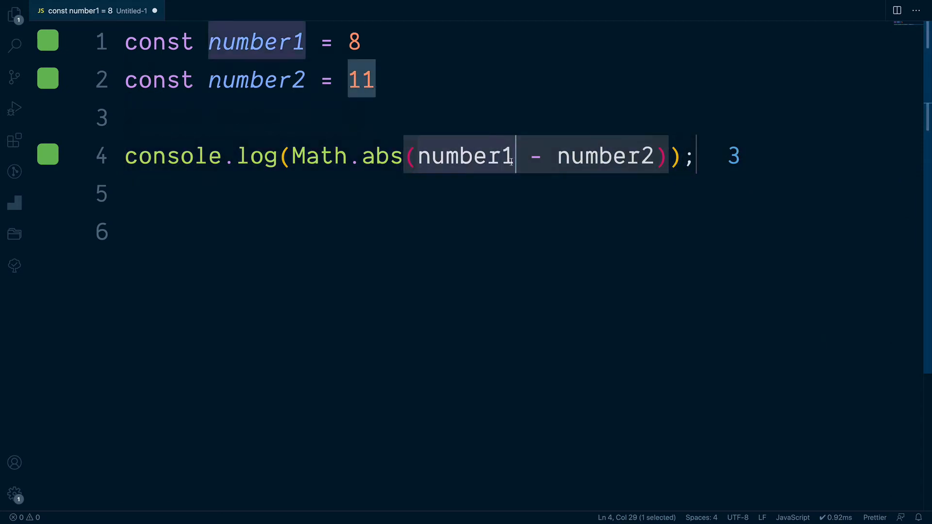
# Fill the argument as number2 - number1, giving an inline result of 3
pyautogui.write('number2')
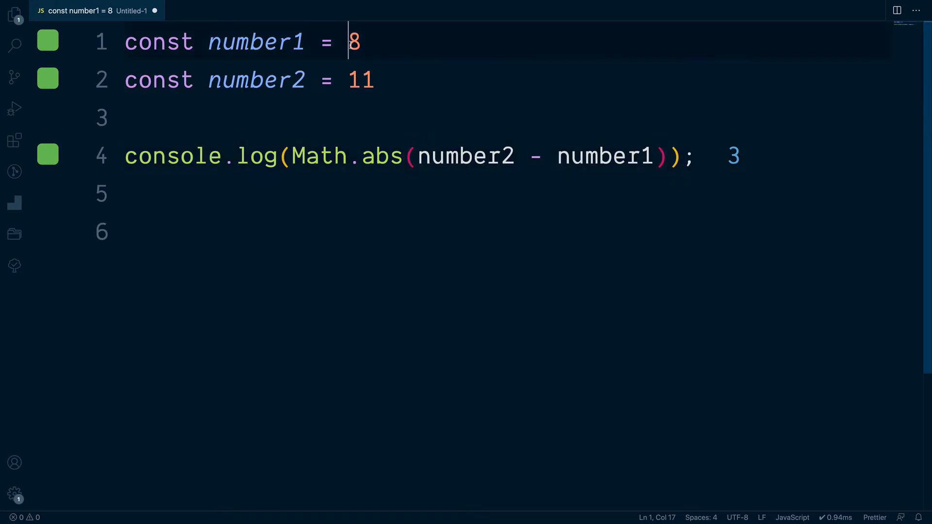
pyautogui.write('-')
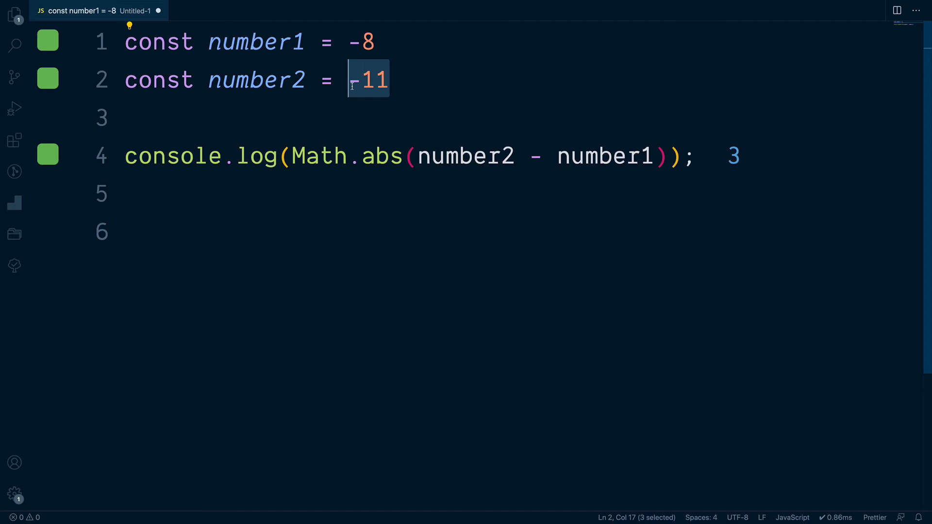
# Replace the second value with 12 so the absolute difference with -8 reads 20
pyautogui.write('12')
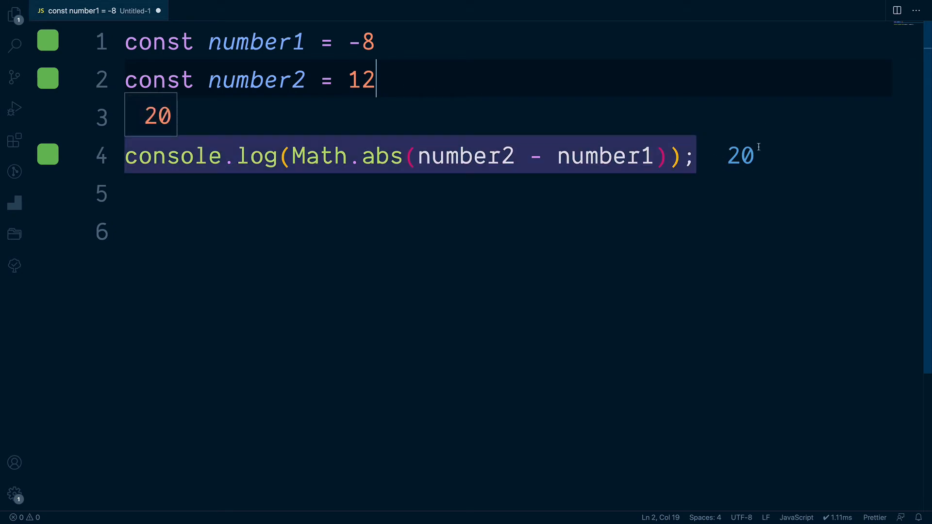
pyautogui.moveTo(744, 169)
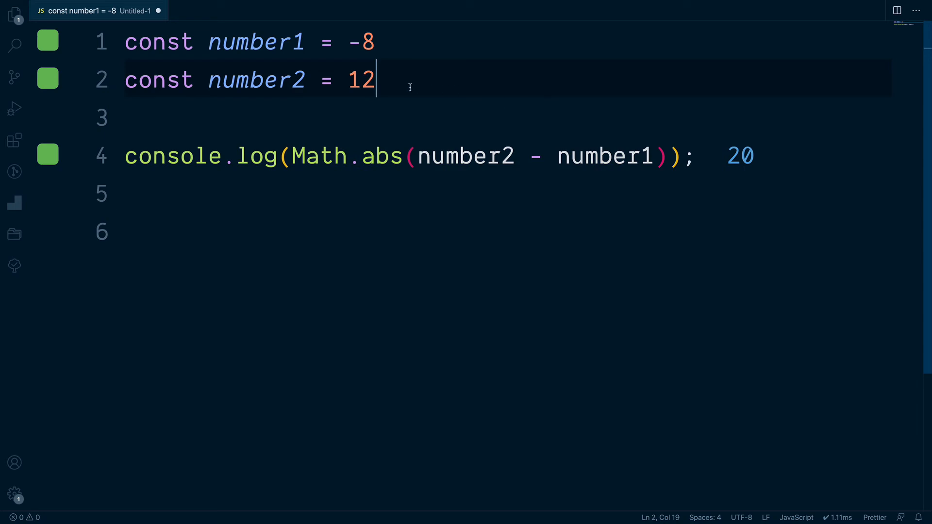
pyautogui.doubleClick(361, 78)
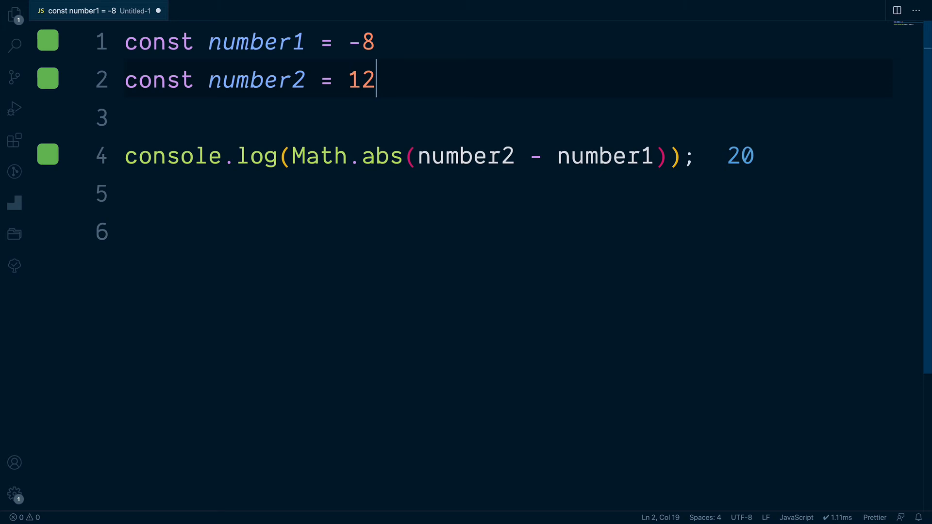
# Make the constants -8.213 and 12.214124 so the difference reads 20.427124
pyautogui.write('.')
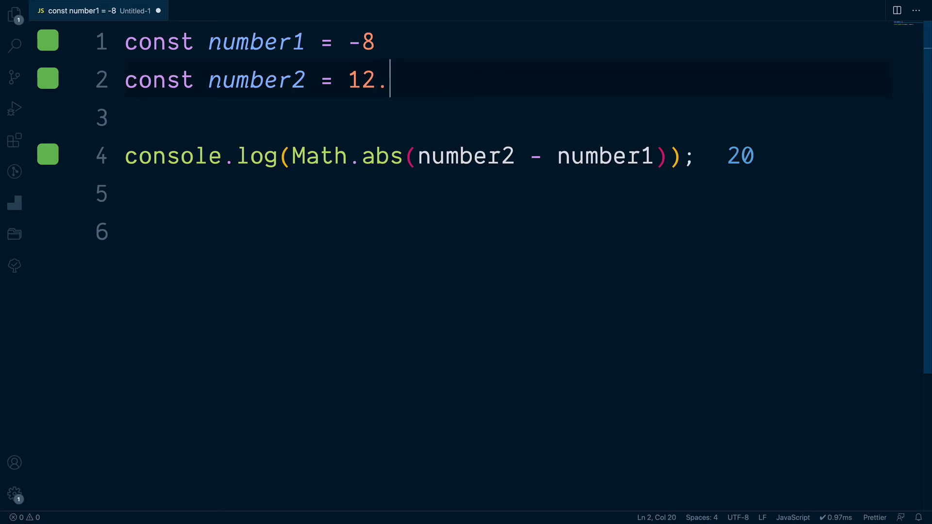
pyautogui.write('214')
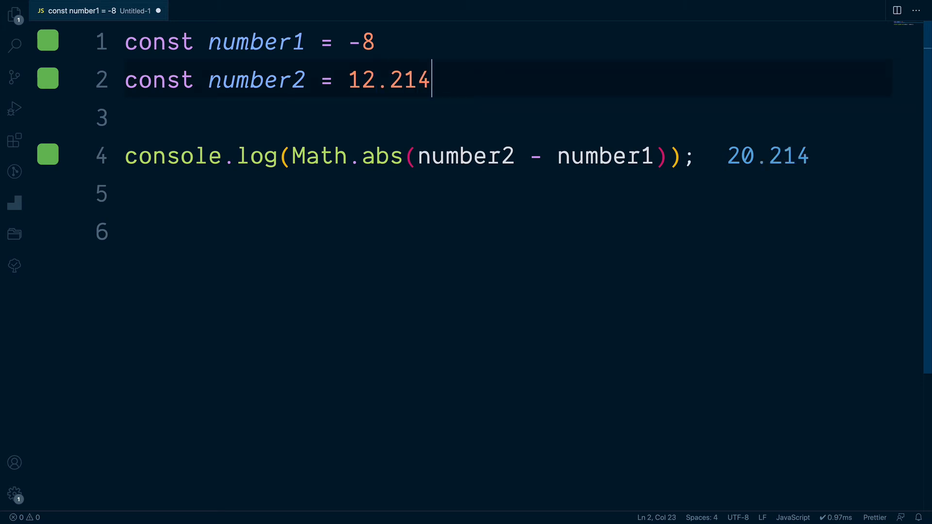
pyautogui.write('124')
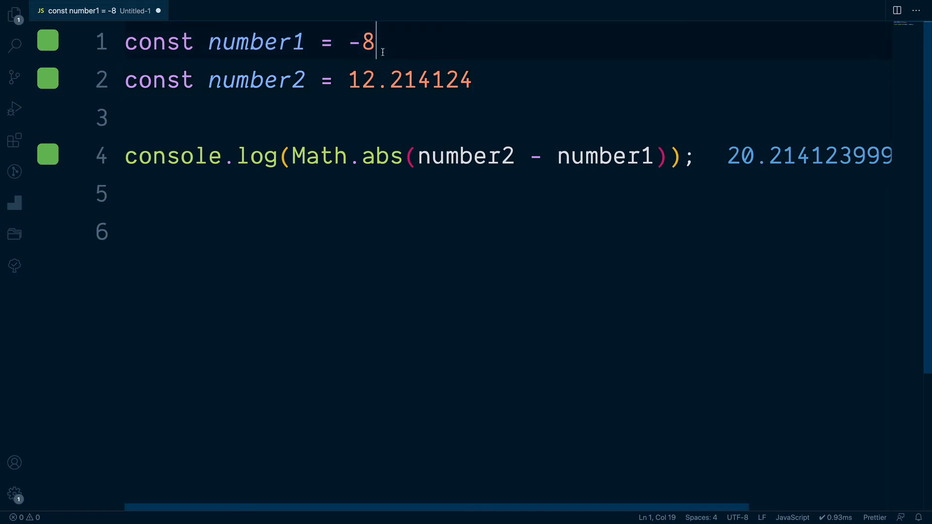
pyautogui.write('.213')
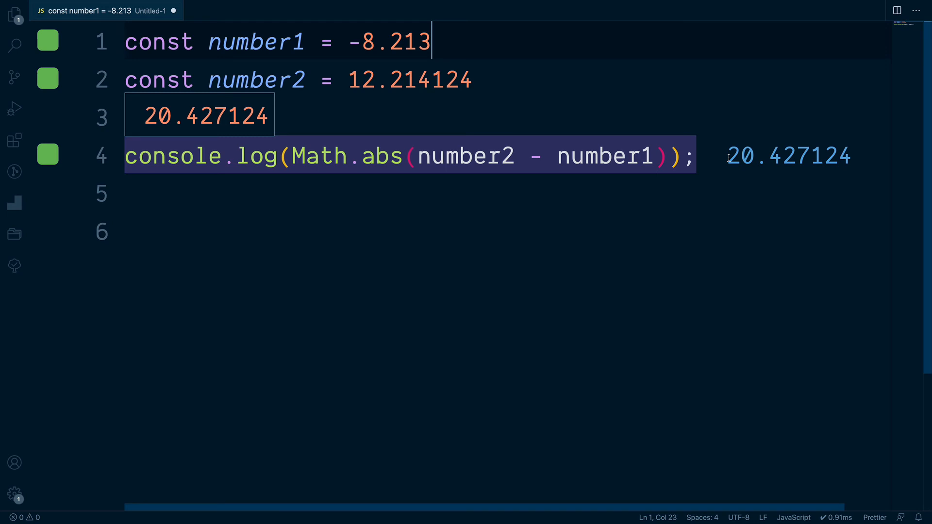
pyautogui.moveTo(727, 165)
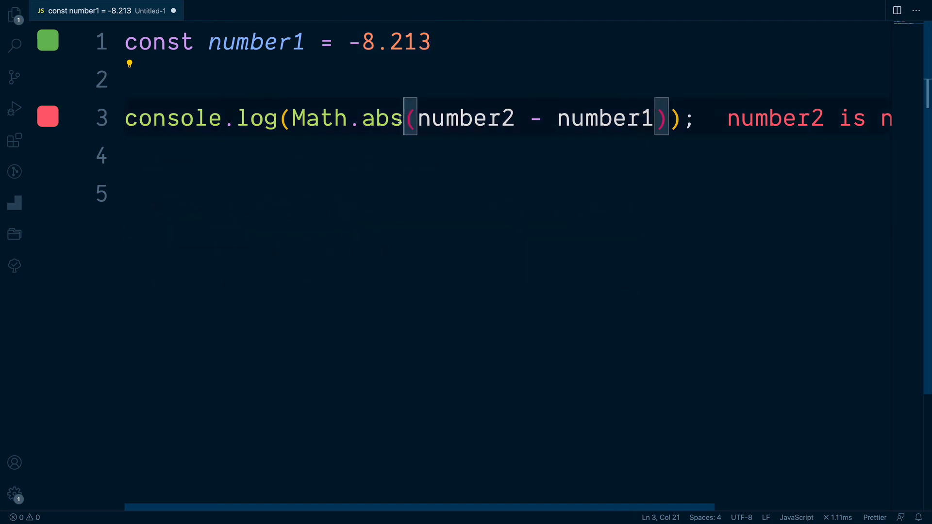
# Highlight abs and number1 in the log line after number2 becomes undefined
pyautogui.doubleClick(384, 118)
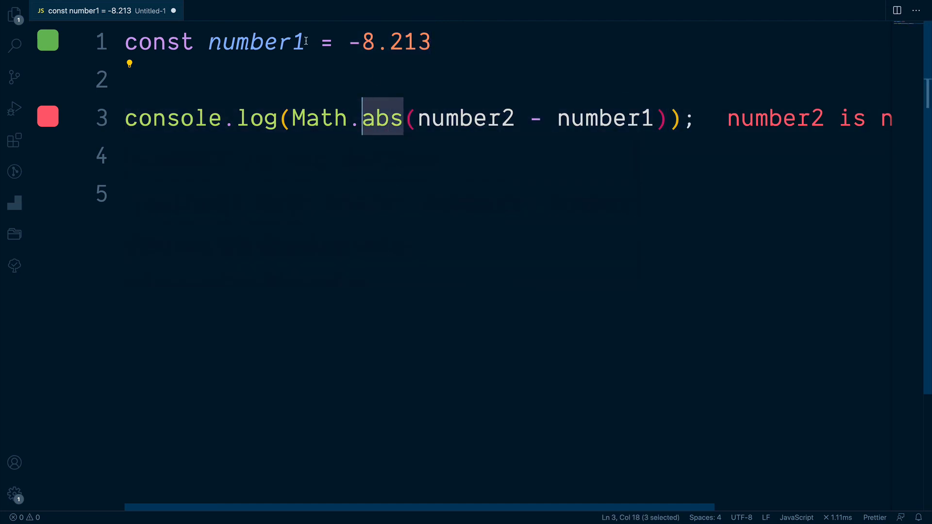
pyautogui.doubleClick(257, 41)
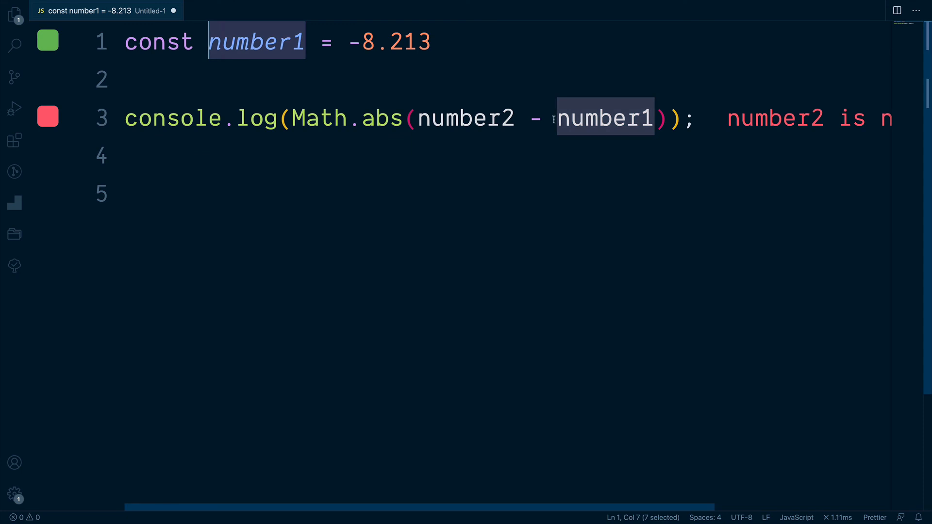